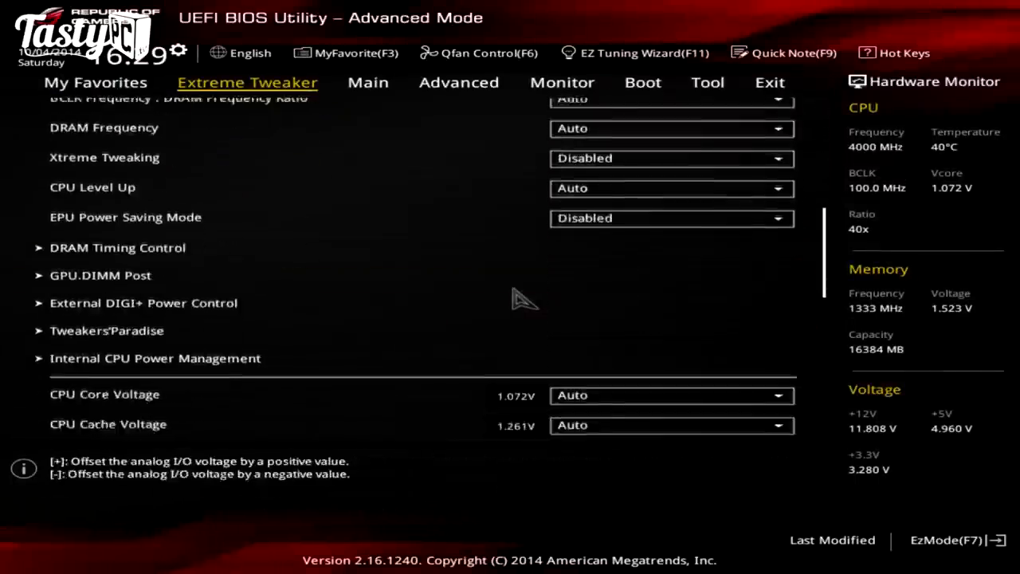
Set the DRAM frequency to DDR3-1600MHz in Extreme Tweaker.
scroll(down, 3)
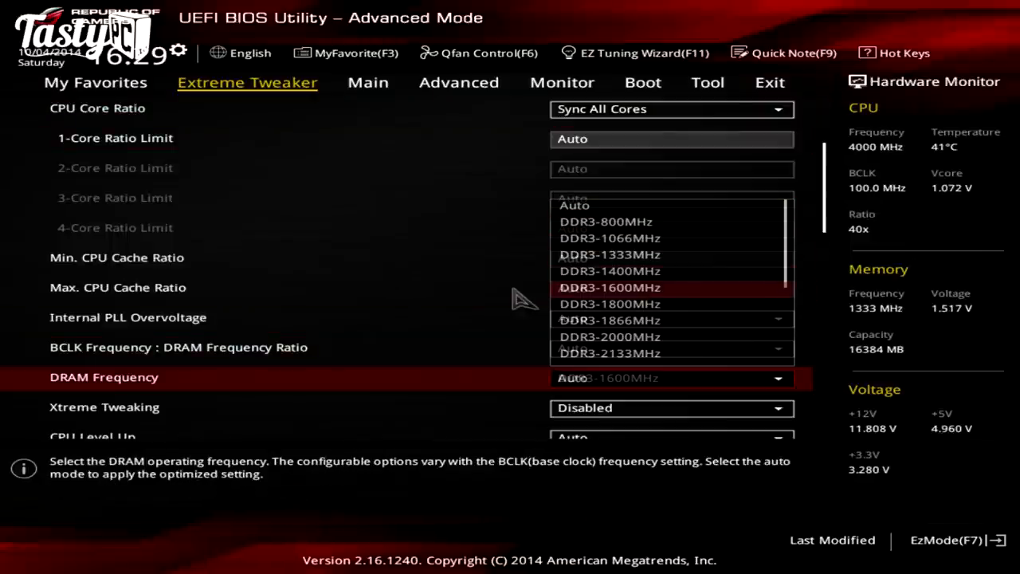
click(762, 83)
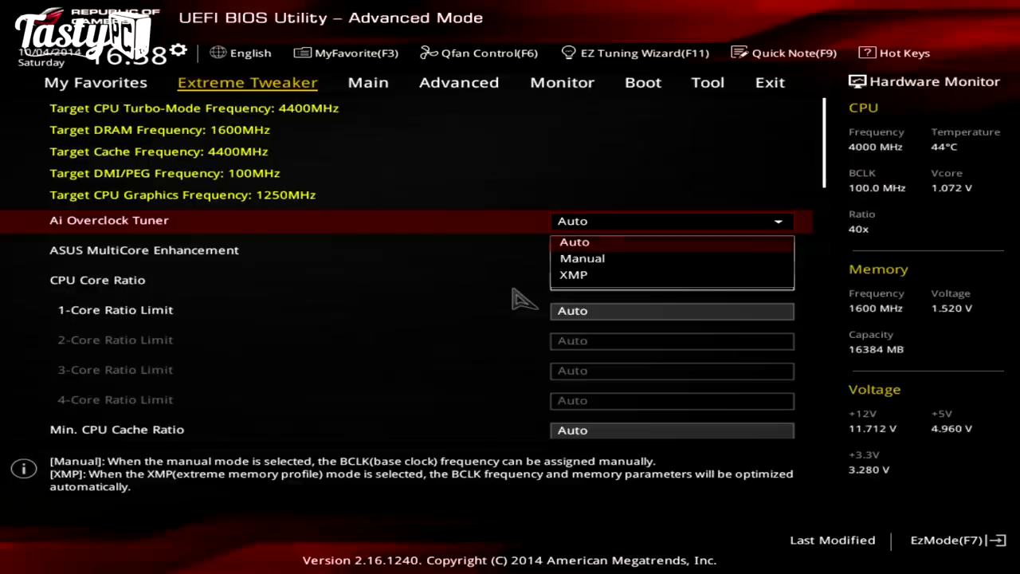
Set Ai Overclock Tuner to Manual, core ratio limit 45, and CPU Core Voltage to Offset Mode.
click(582, 258)
text(45)
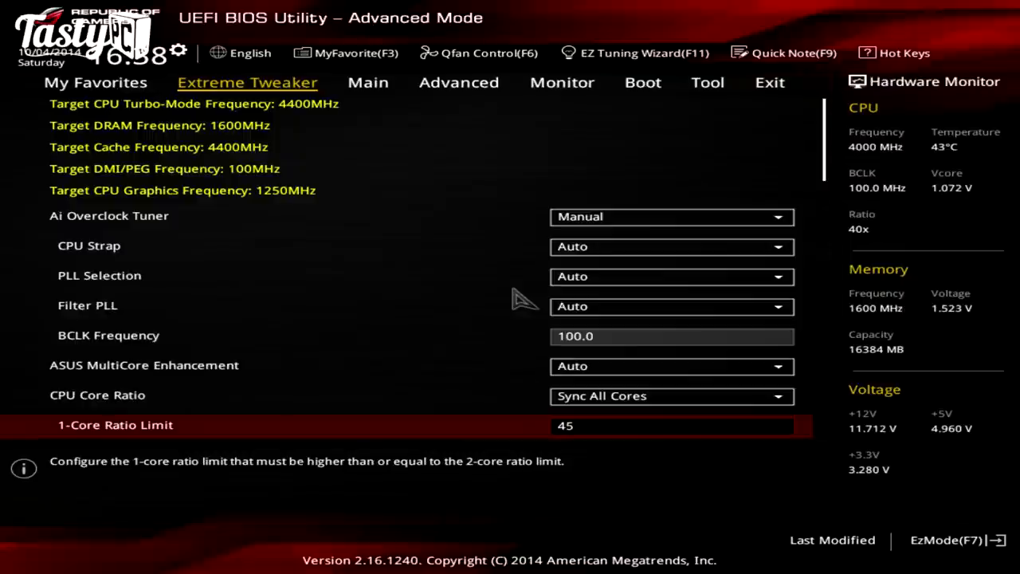
scroll(down, 3)
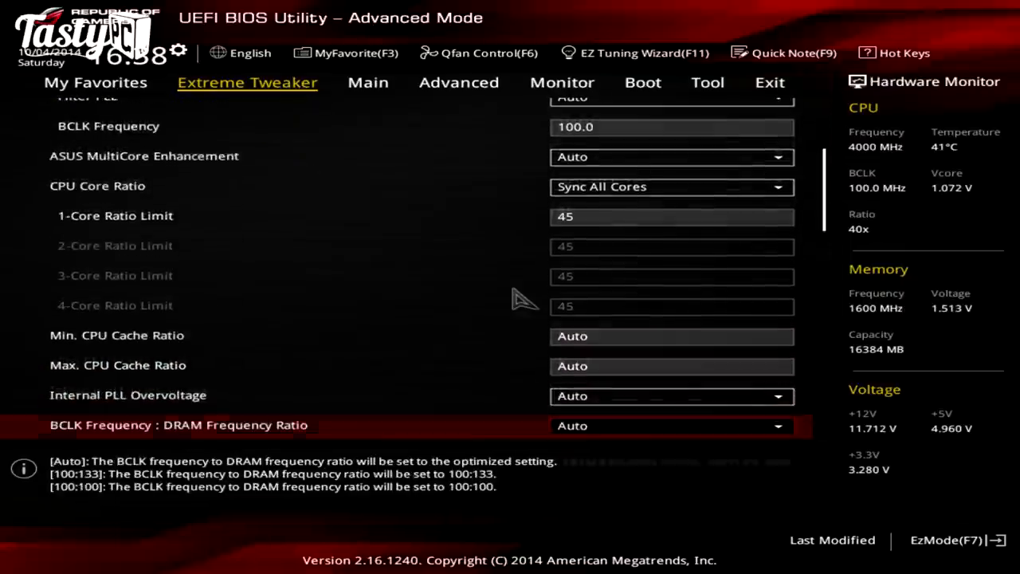
scroll(down, 3)
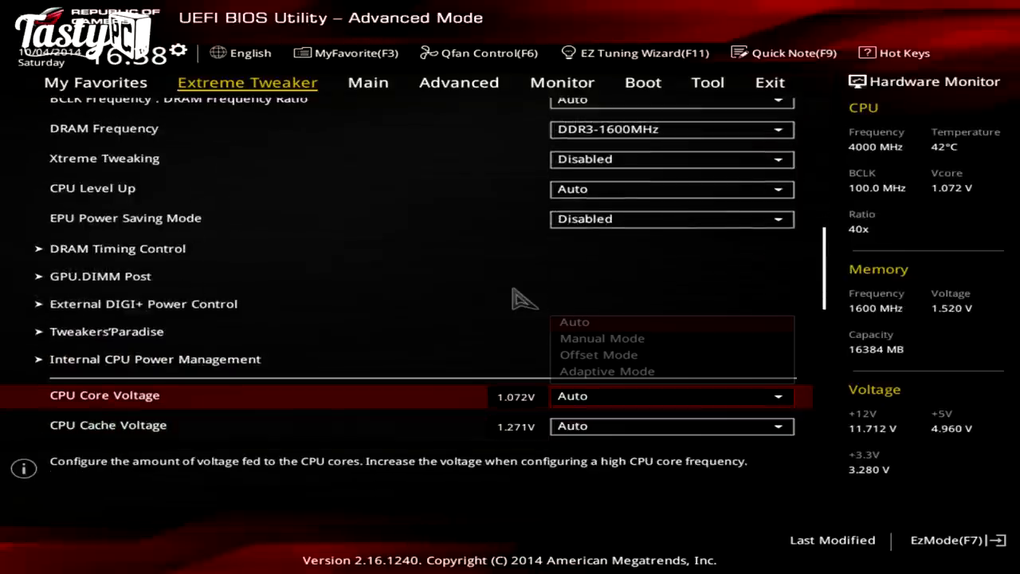
click(599, 354)
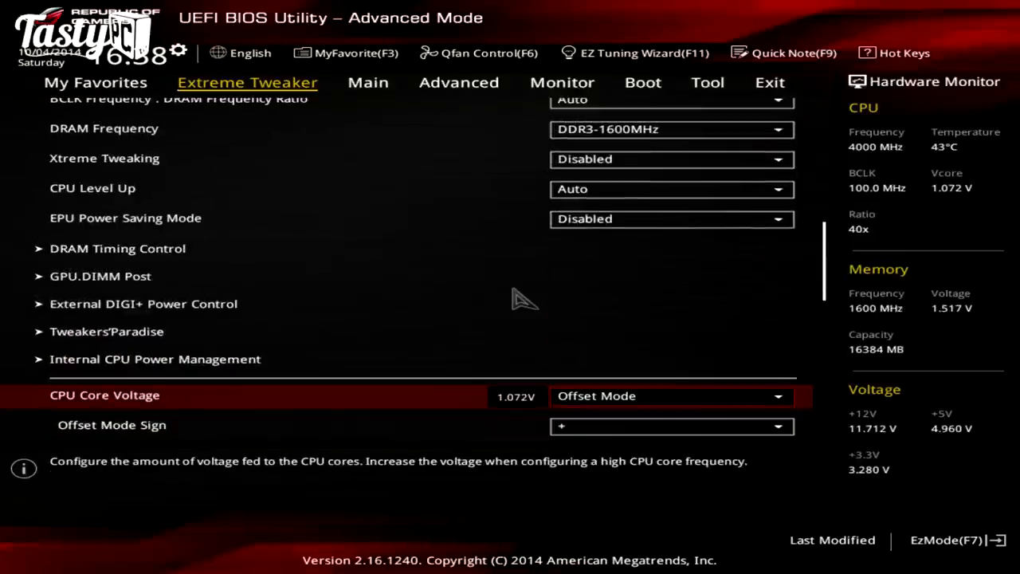
scroll(down, 3)
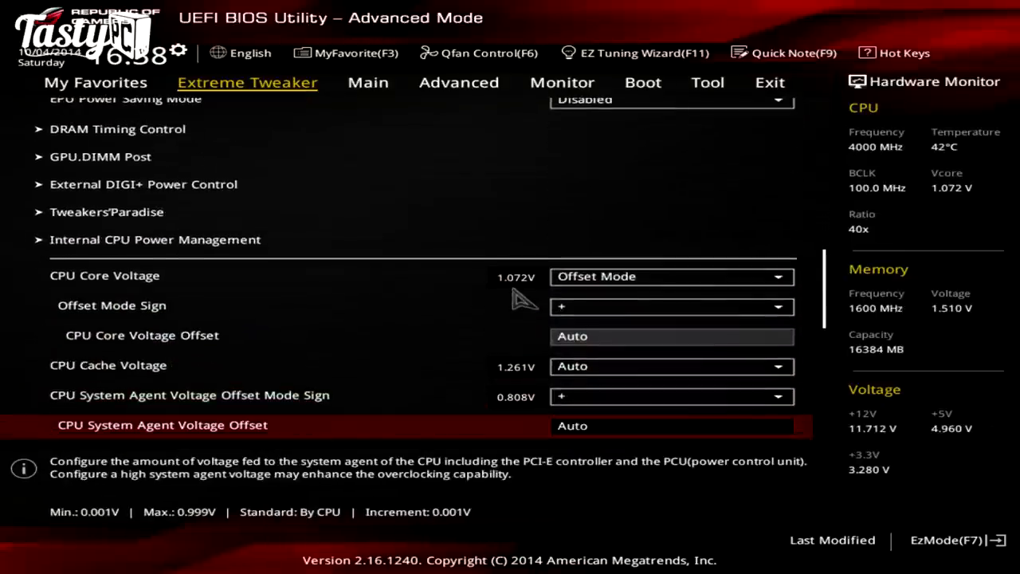
click(707, 83)
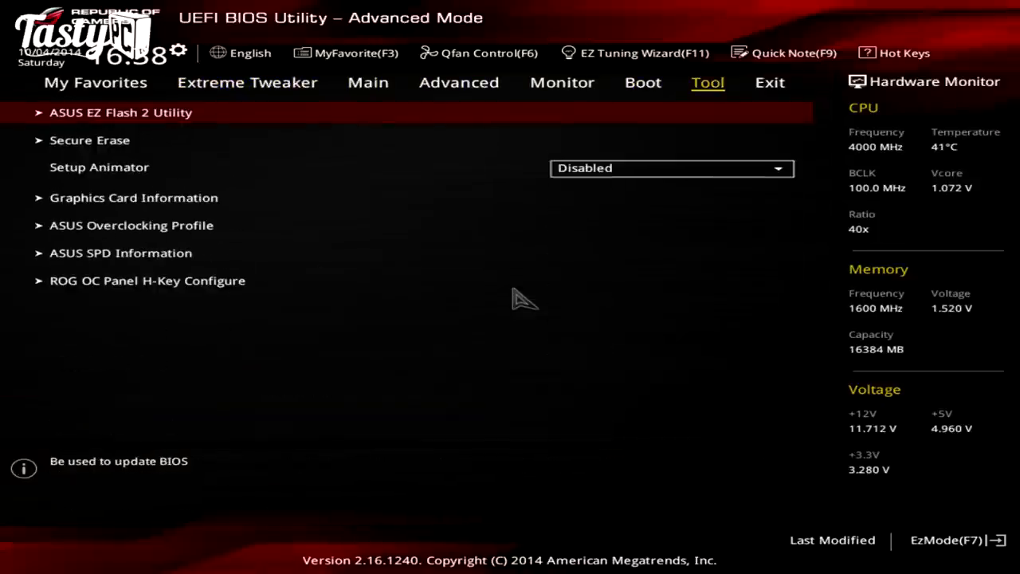
Save changes and reset from the Exit menu, confirming the change list.
click(768, 82)
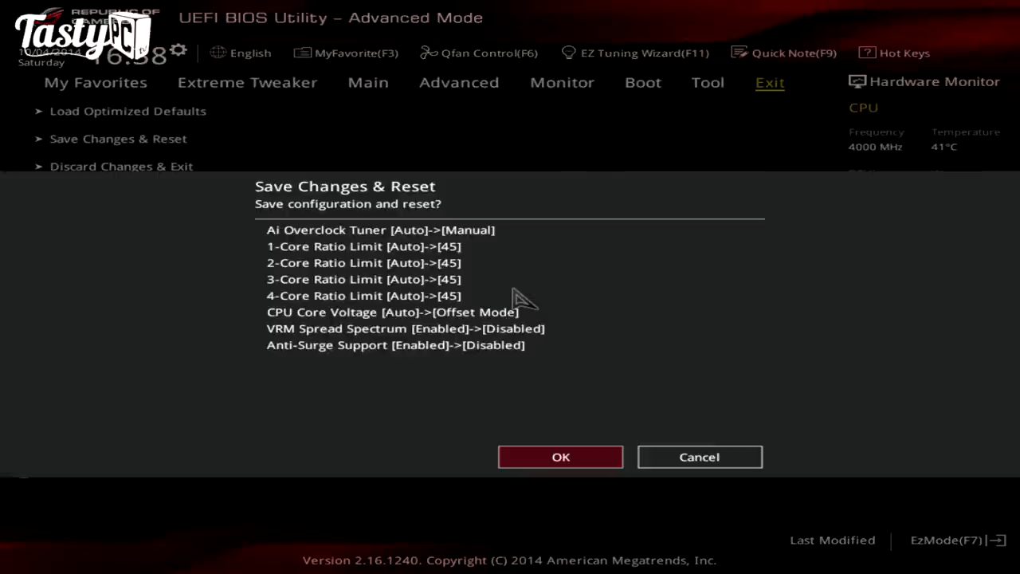
click(560, 456)
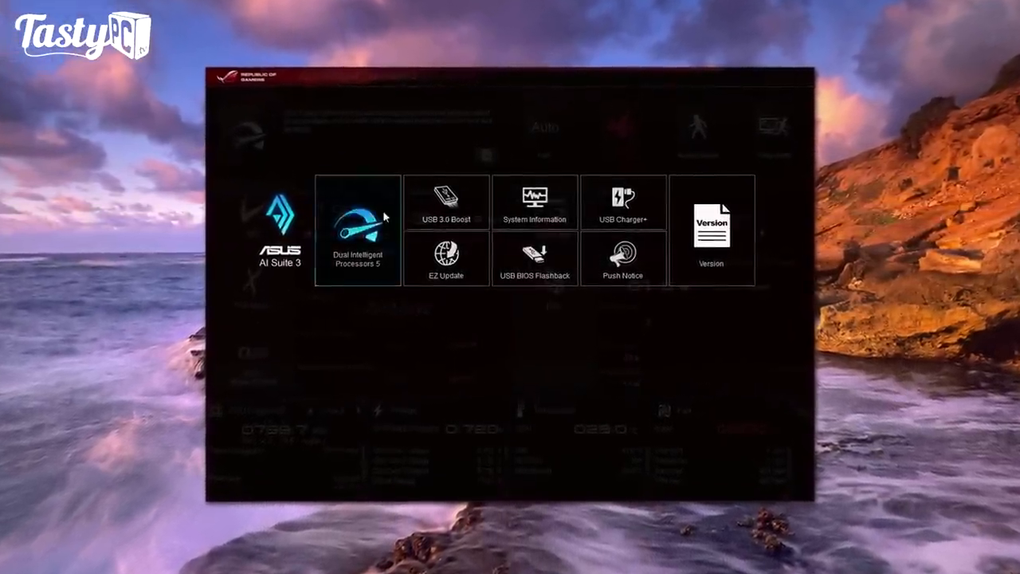
Bring up the CPU fan's Smart Mode curve in Dual Intelligent Processors 5.
click(357, 231)
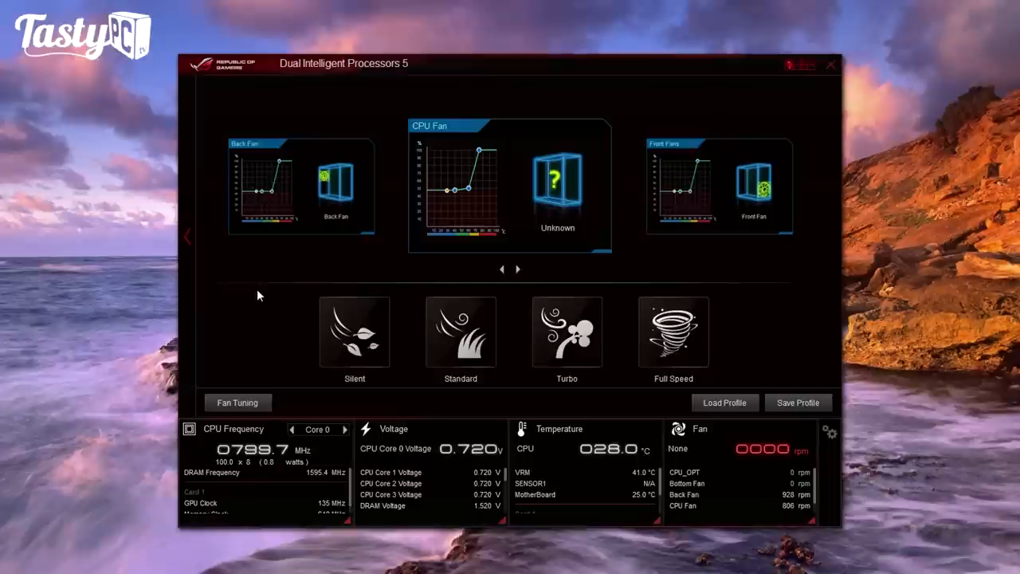
mouse_move(242, 168)
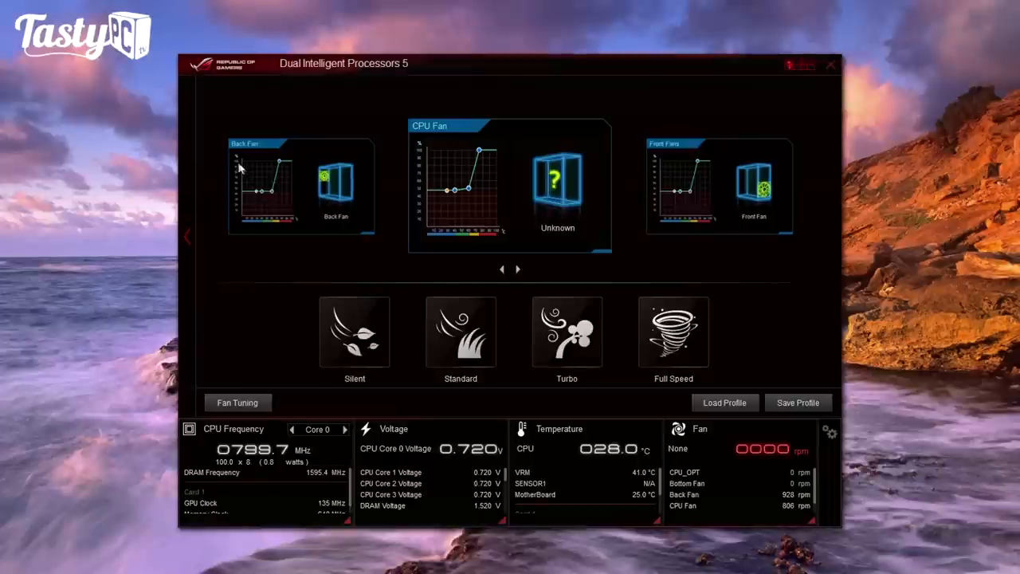
mouse_move(446, 137)
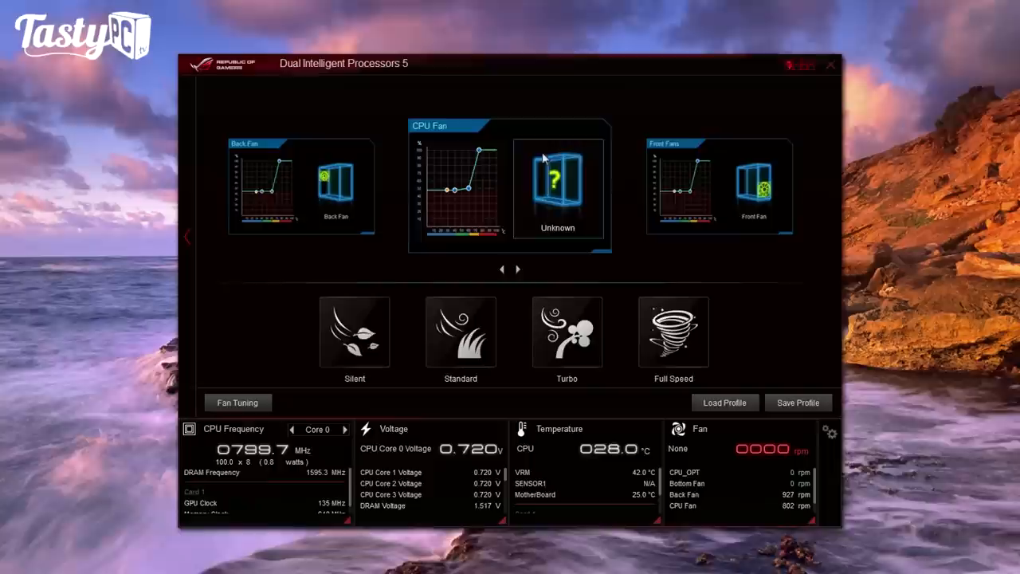
click(558, 188)
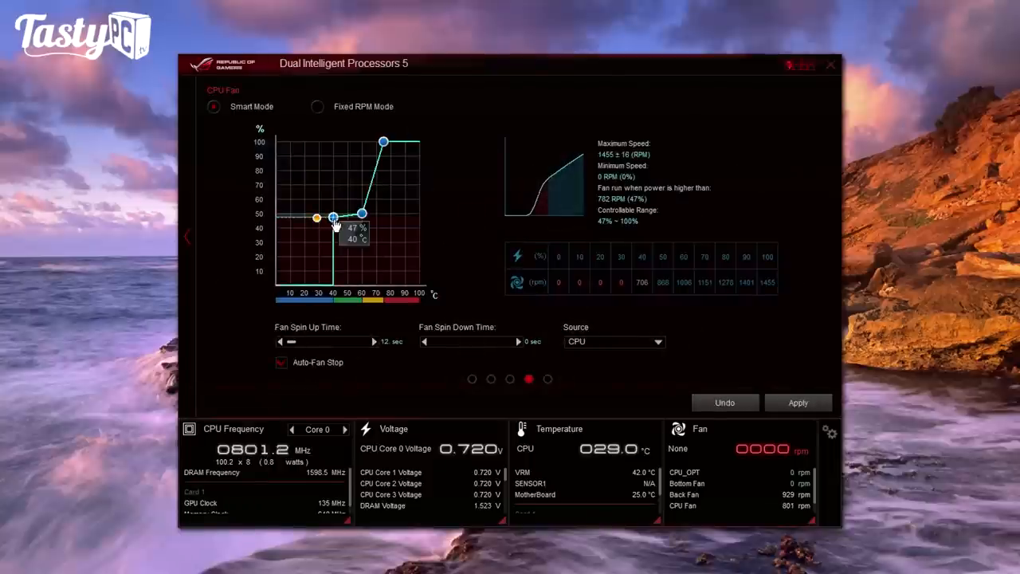
Shape the CPU fan curve to 70°C and 75°C/100% with 0-second spin-up time.
drag(333, 217, 369, 214)
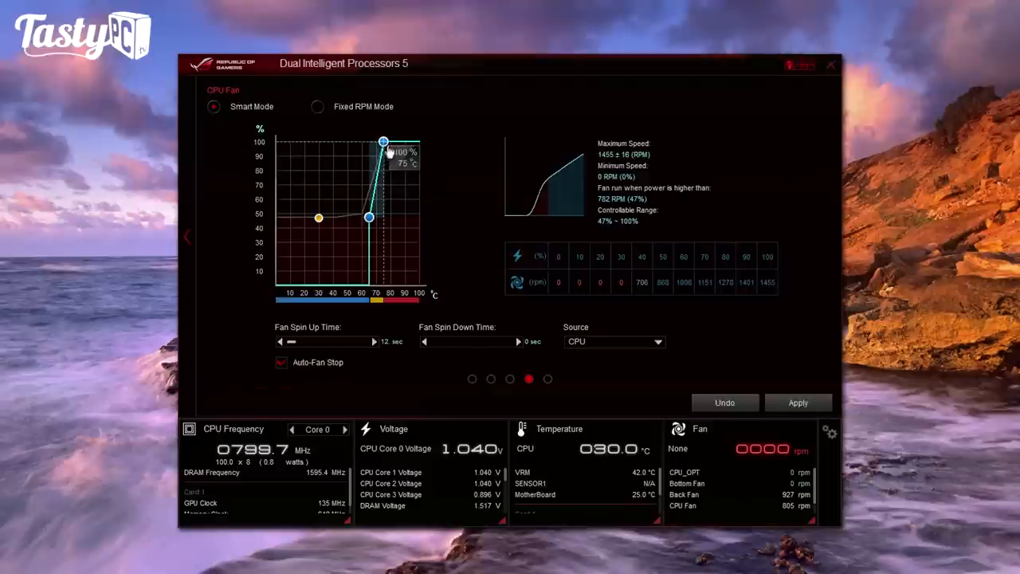
drag(382, 142, 382, 172)
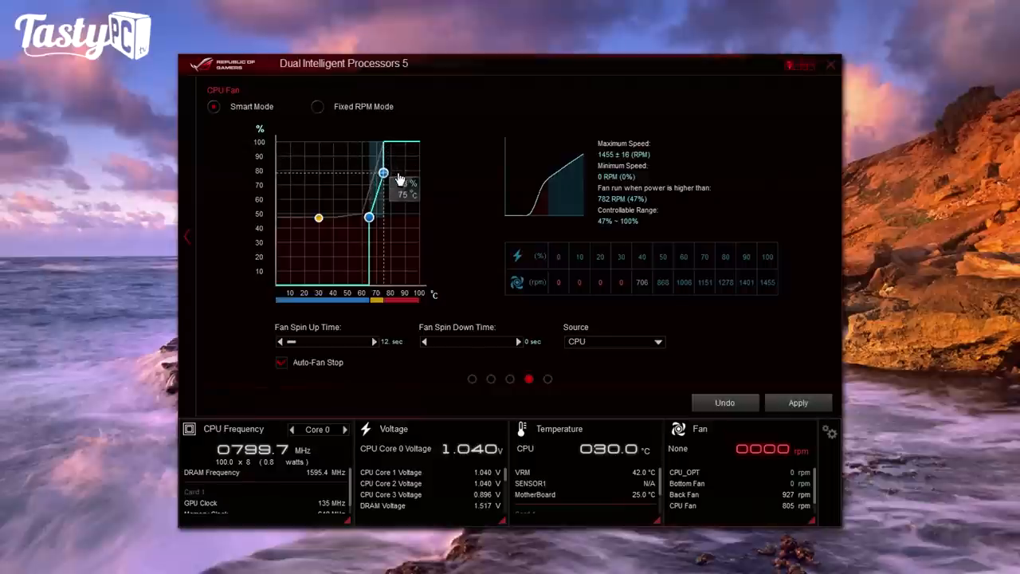
drag(382, 172, 382, 150)
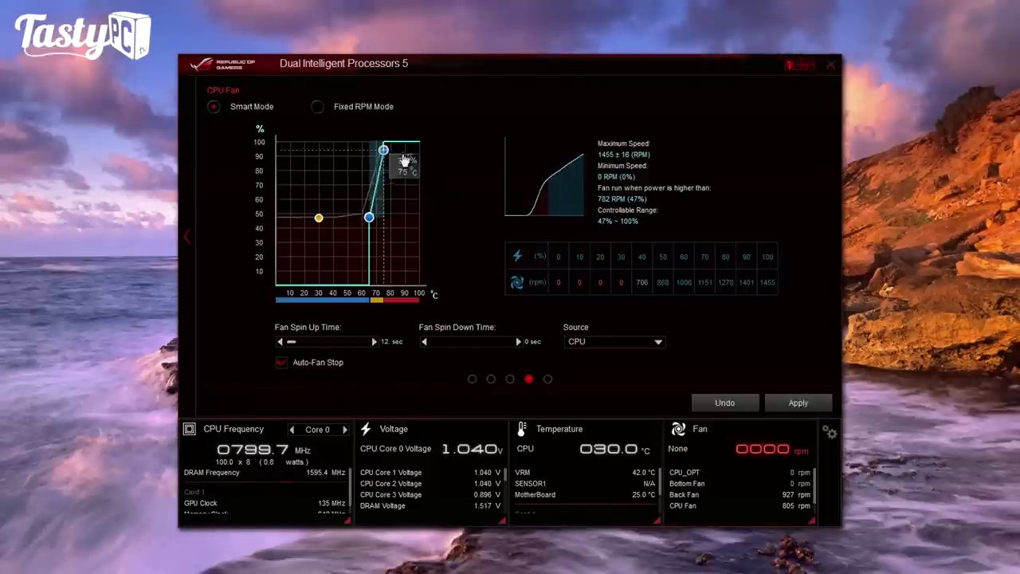
drag(382, 150, 384, 174)
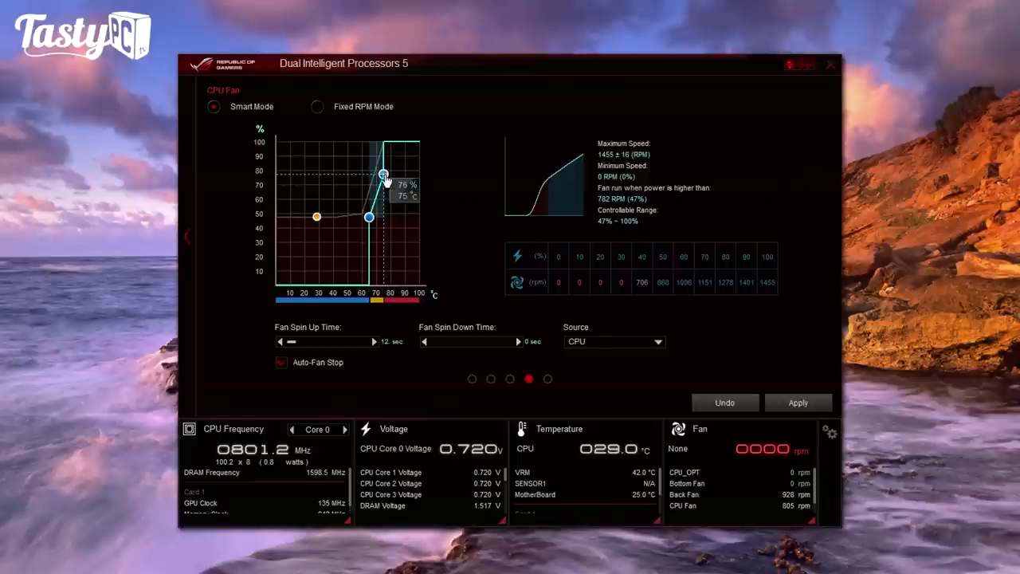
drag(384, 173, 383, 142)
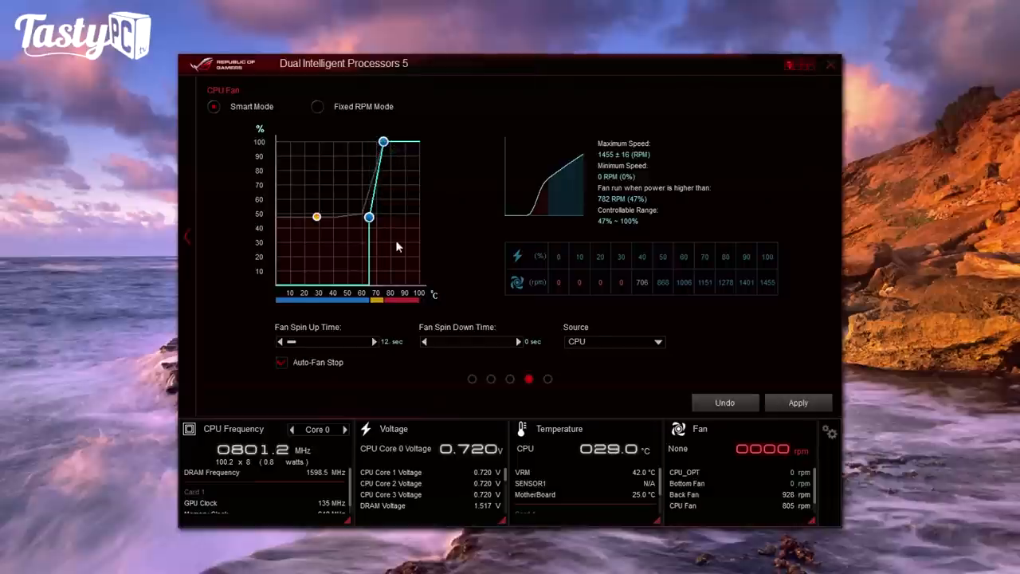
mouse_move(305, 349)
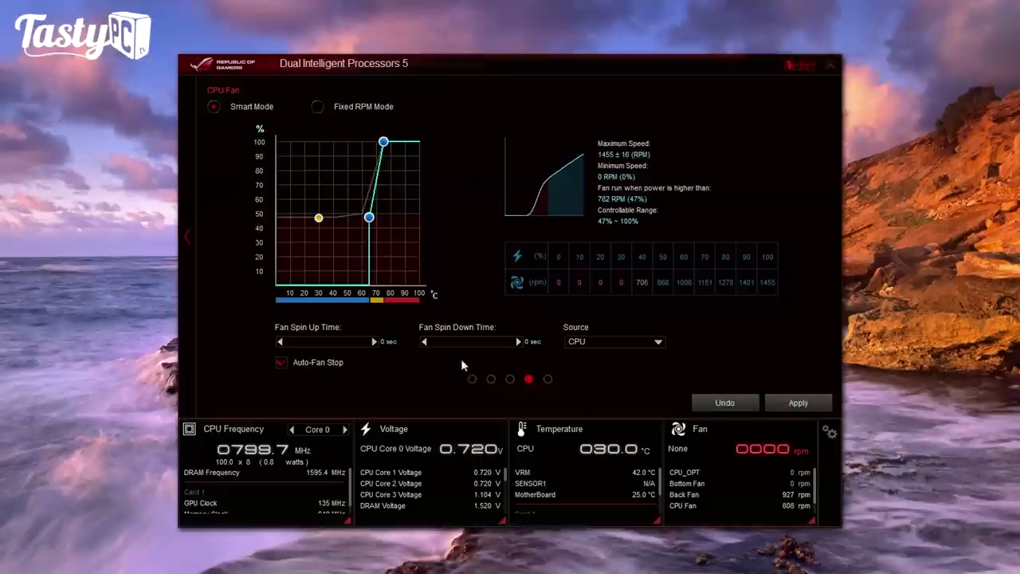
drag(423, 341, 448, 341)
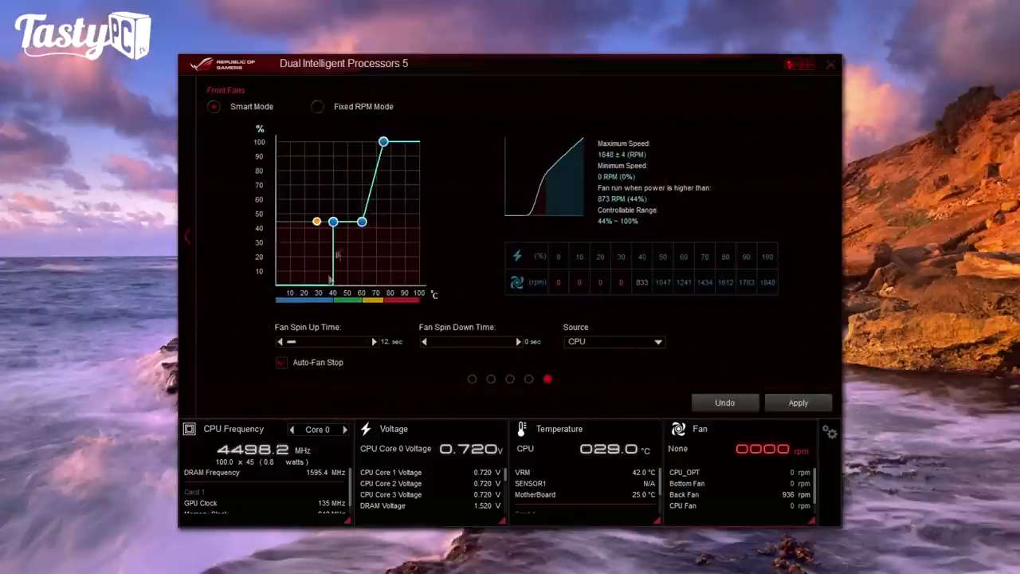
Give the front fans a 70°C curve point, 0-second spin-up and 25-second spin-down, then move to the Bottom Fan.
drag(363, 221, 374, 222)
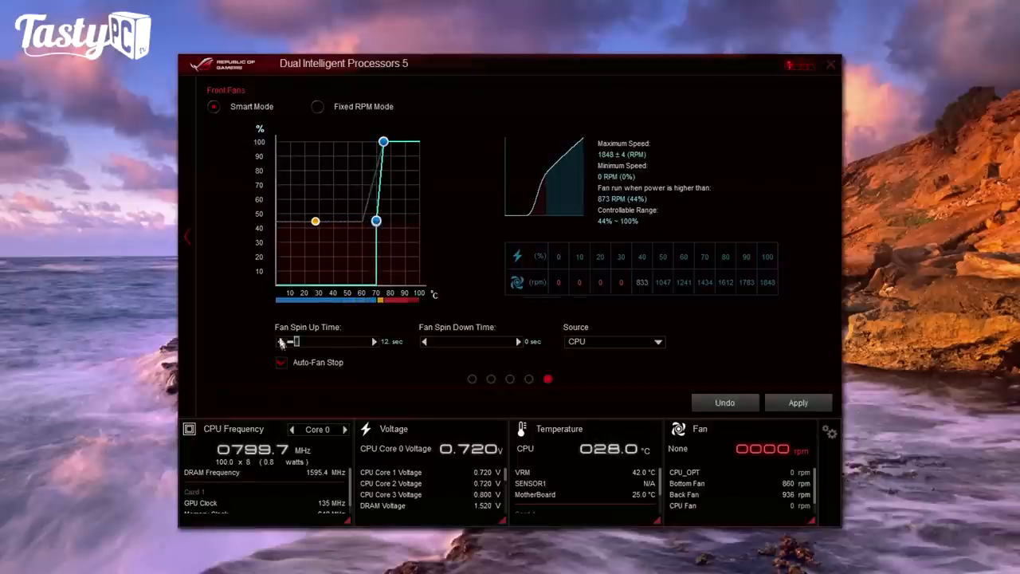
drag(297, 341, 280, 340)
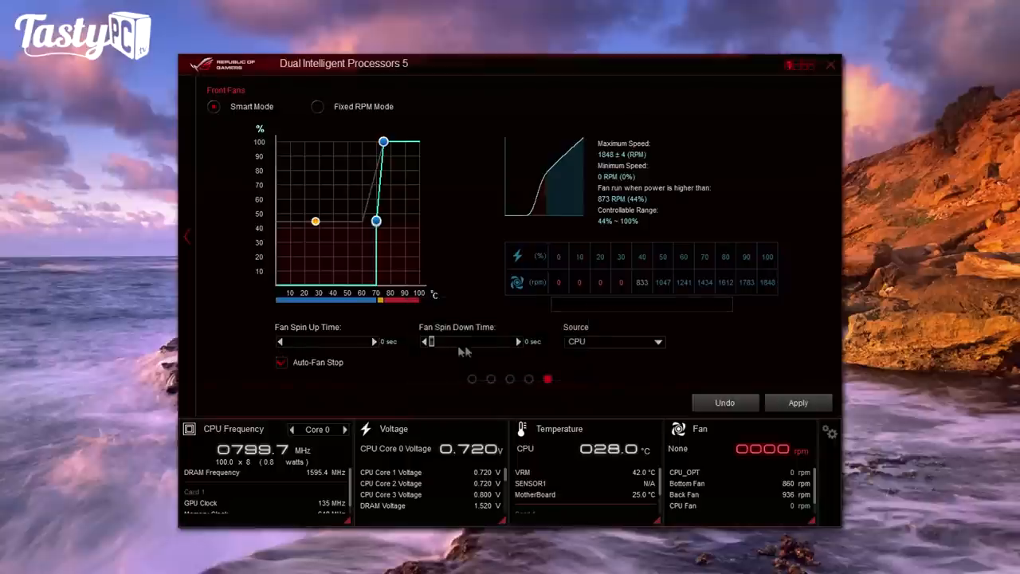
drag(430, 341, 470, 341)
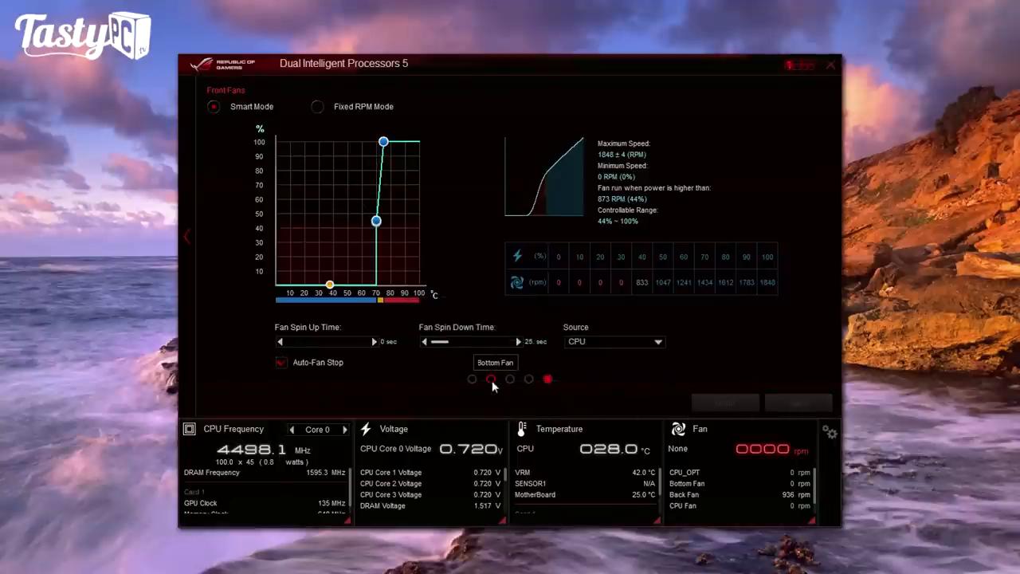
click(490, 379)
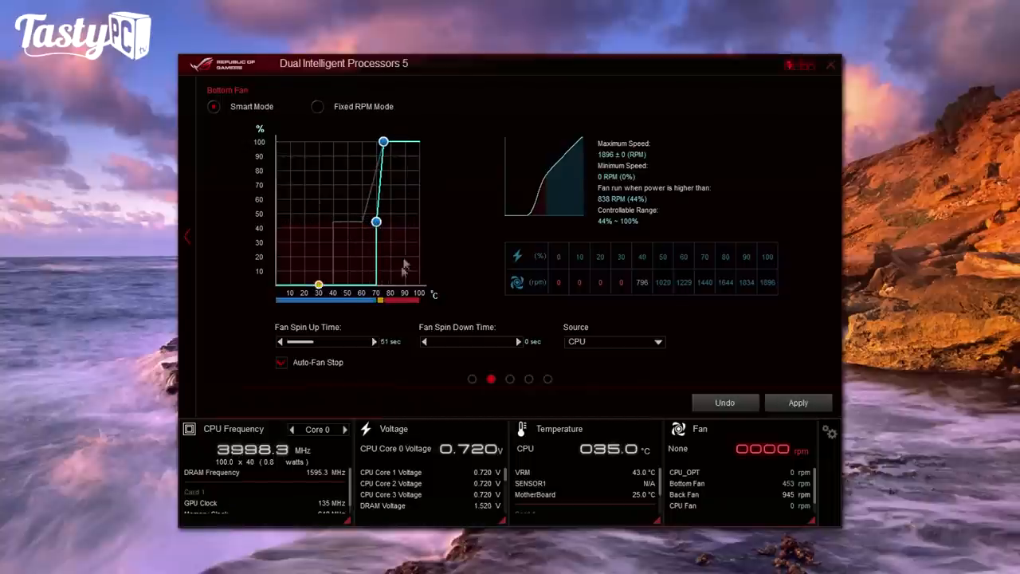
mouse_move(284, 341)
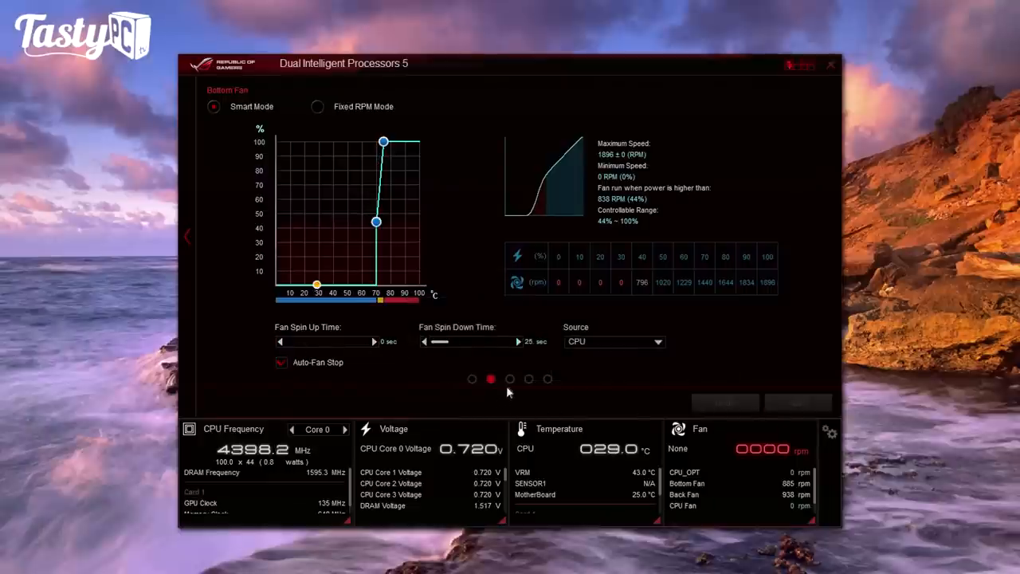
Finish the bottom fan setup and play Minecraft while monitoring temperatures and fan speeds.
click(509, 379)
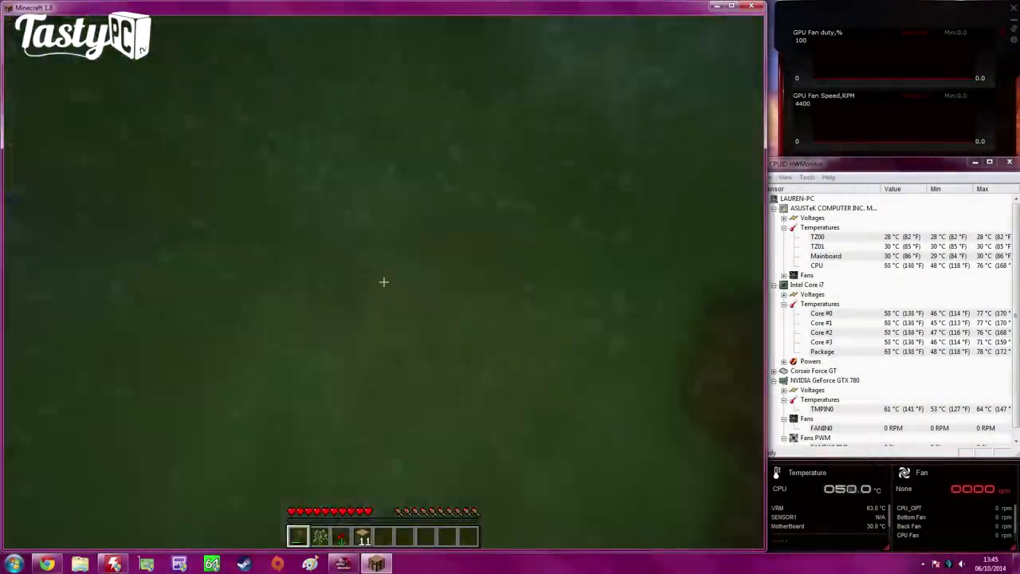
key(e)
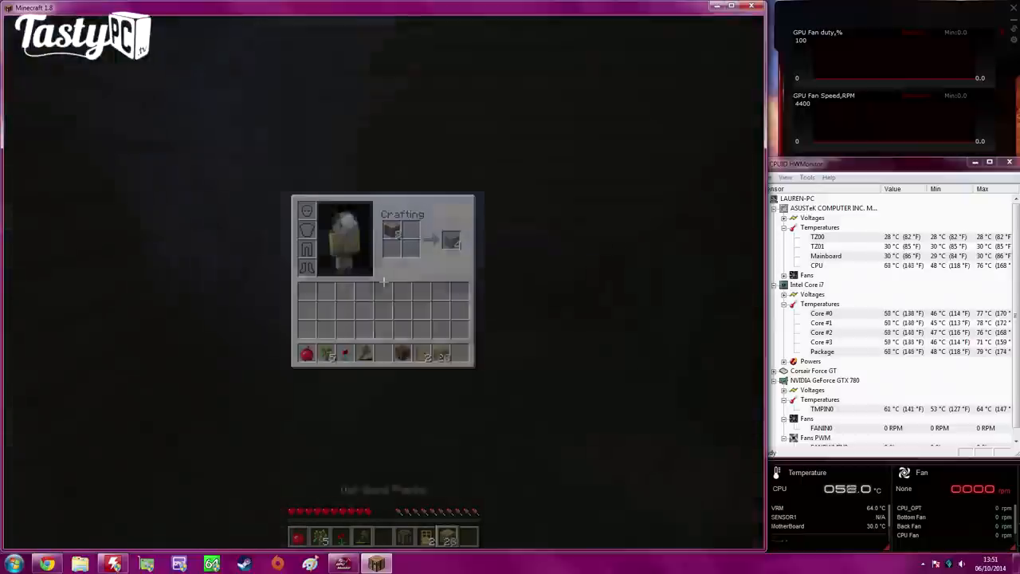
key(Escape)
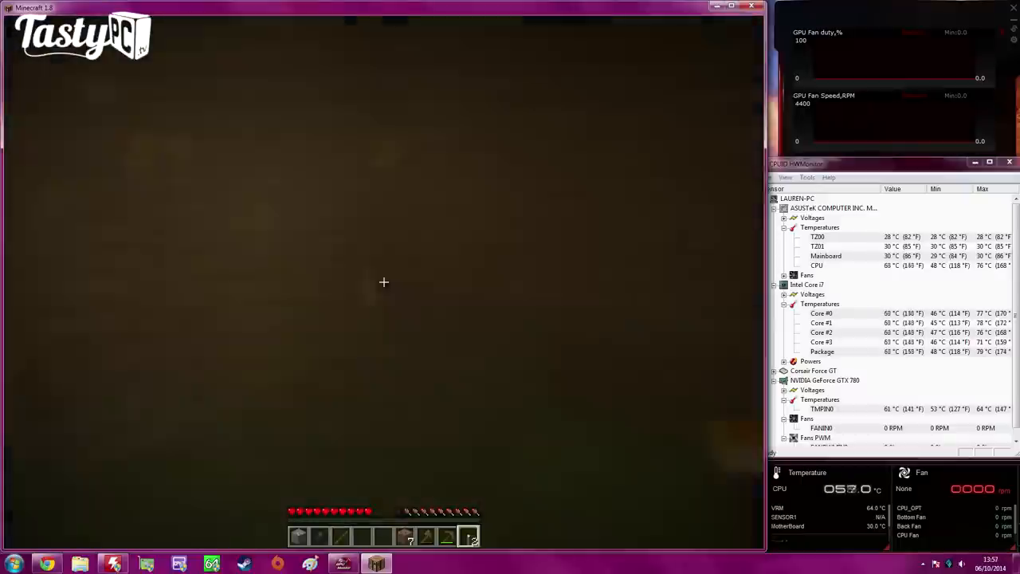